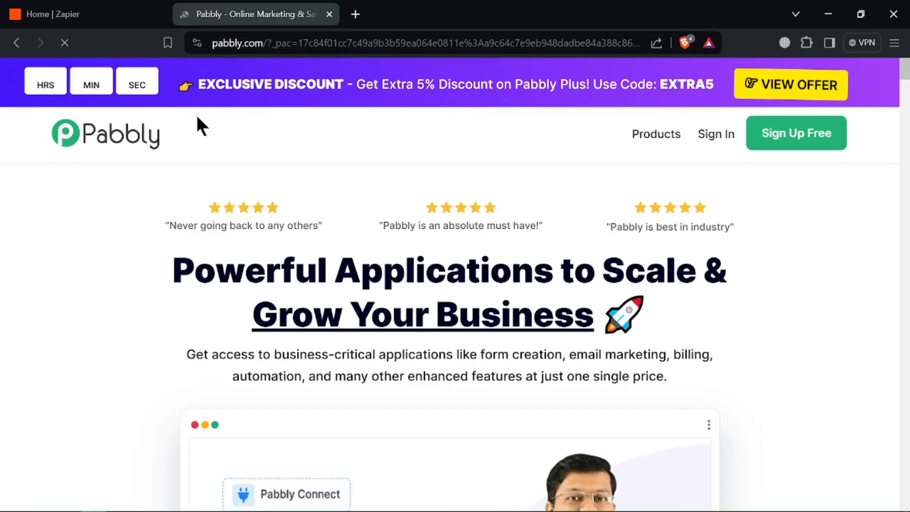
Step: Scroll the Pabbly page, return to its homepage, then switch back to the Zapier dashboard tab
scroll("down", 3)
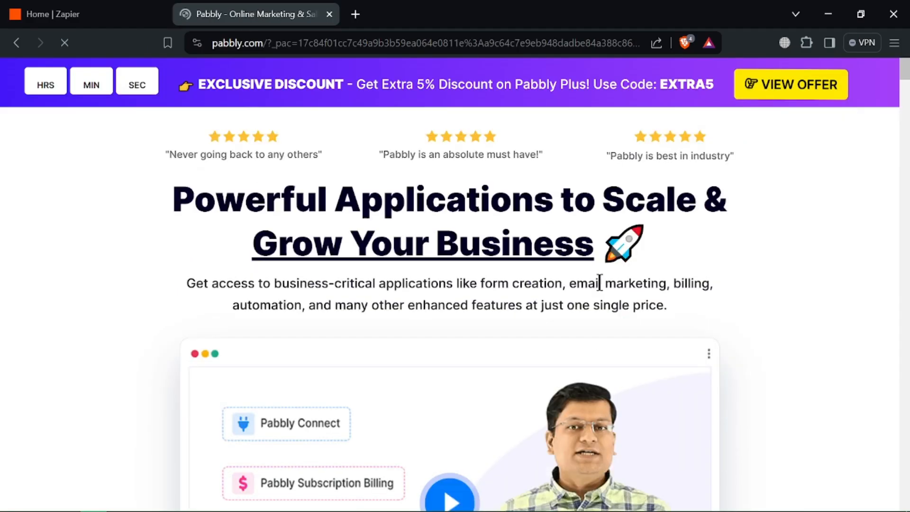
scroll("down", 3)
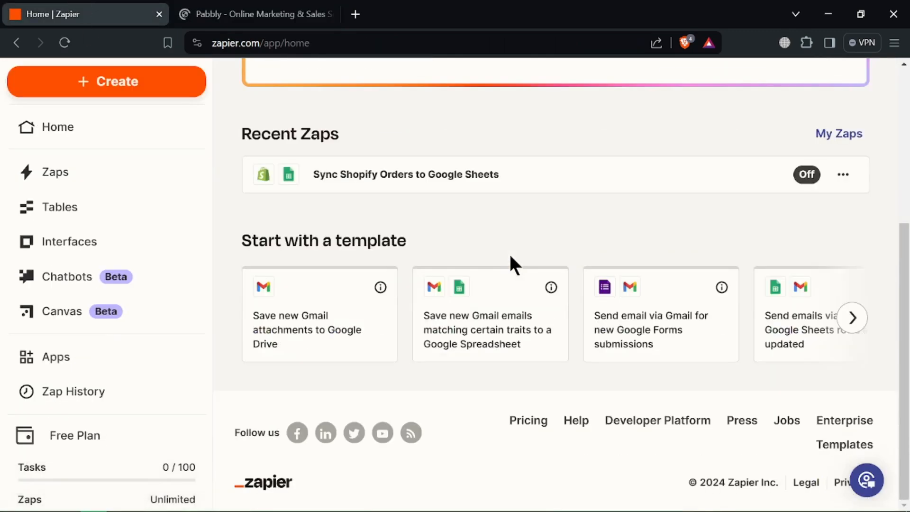
left_click(255, 14)
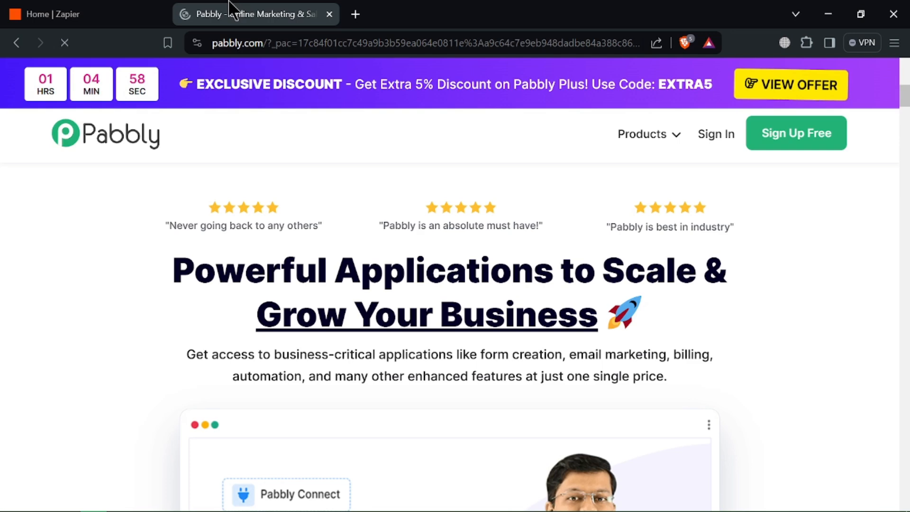
left_click(76, 14)
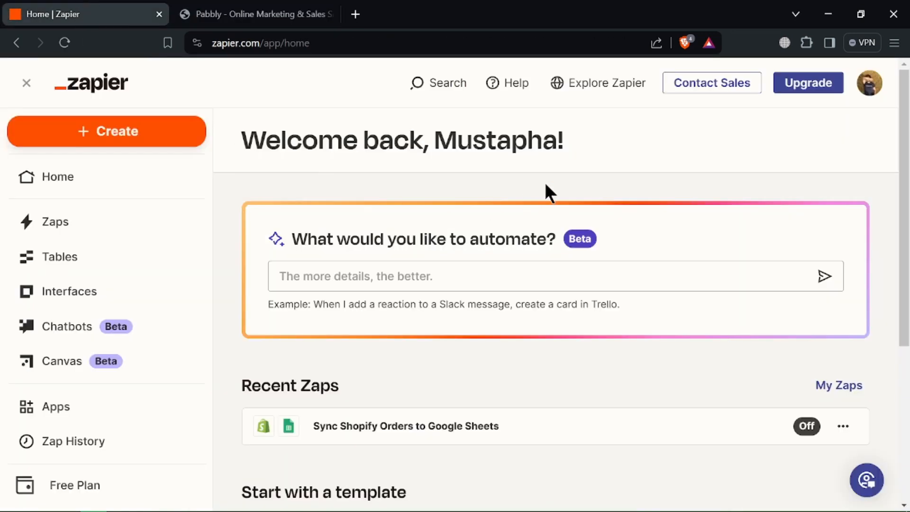
mouse_move(555, 218)
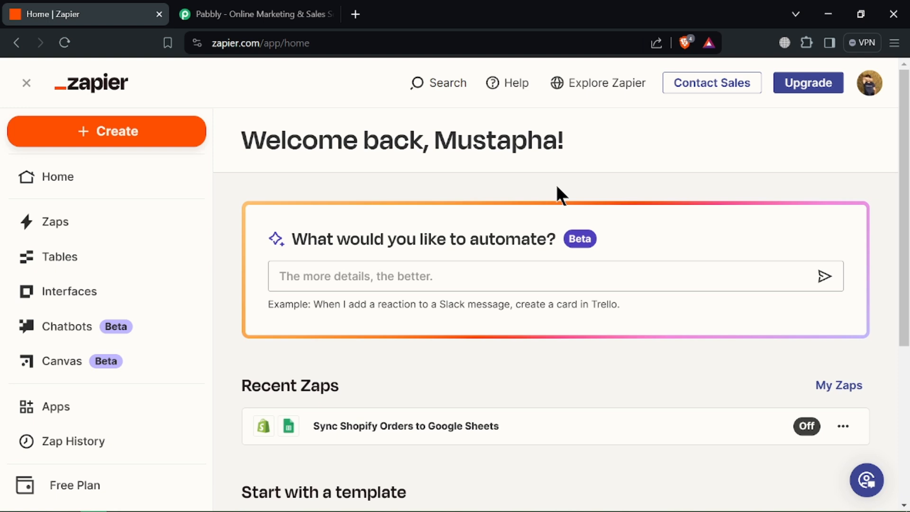
Step: Review Zapier's connected apps, briefly starting and cancelling Add connection, then show the Zaps list
left_click(56, 407)
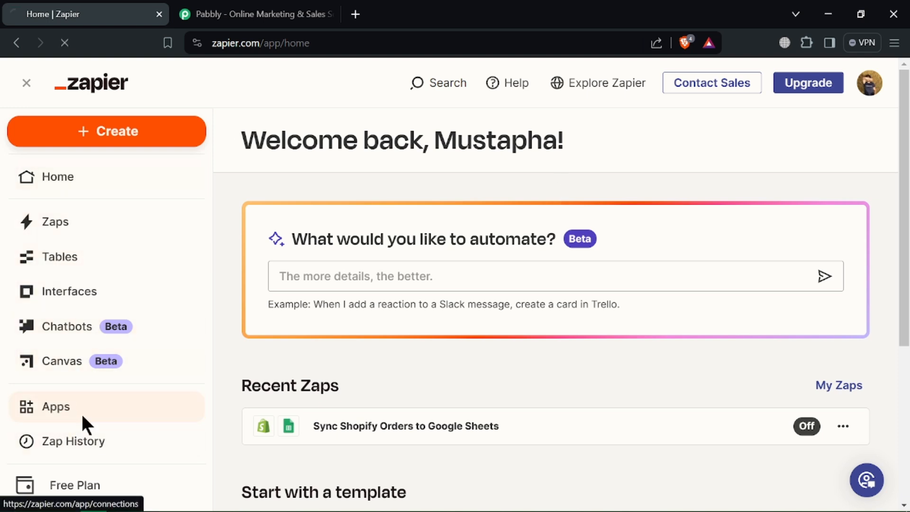
left_click(56, 407)
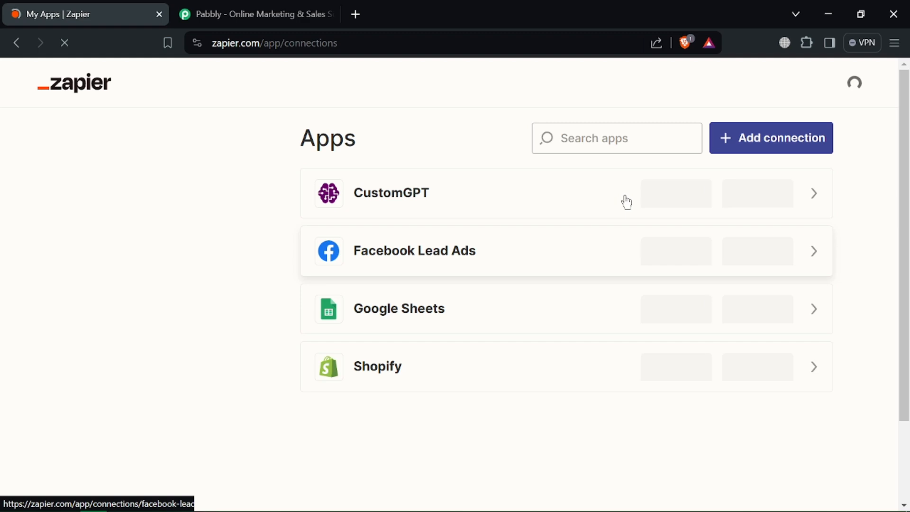
left_click(771, 137)
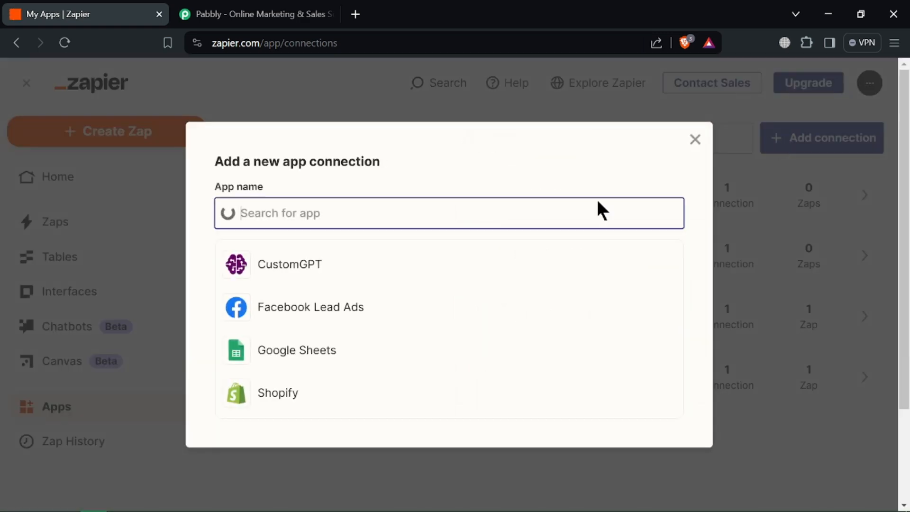
left_click(695, 139)
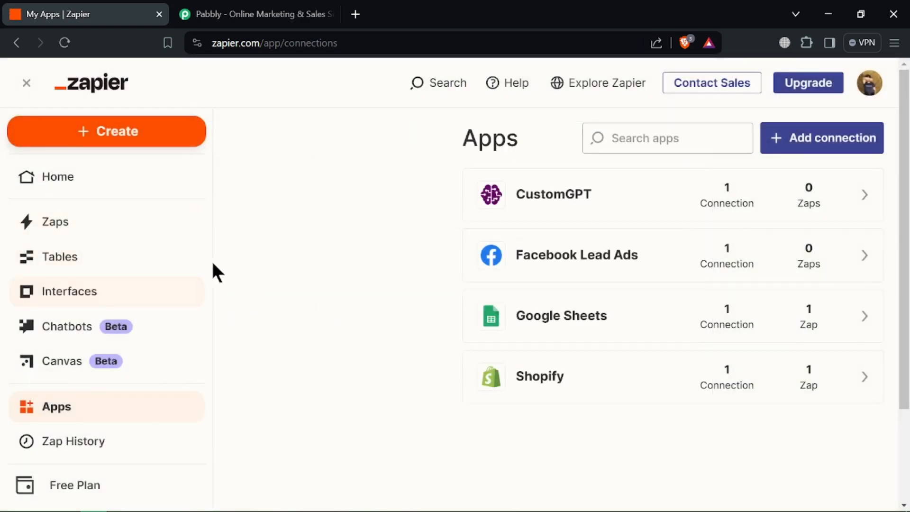
left_click(55, 221)
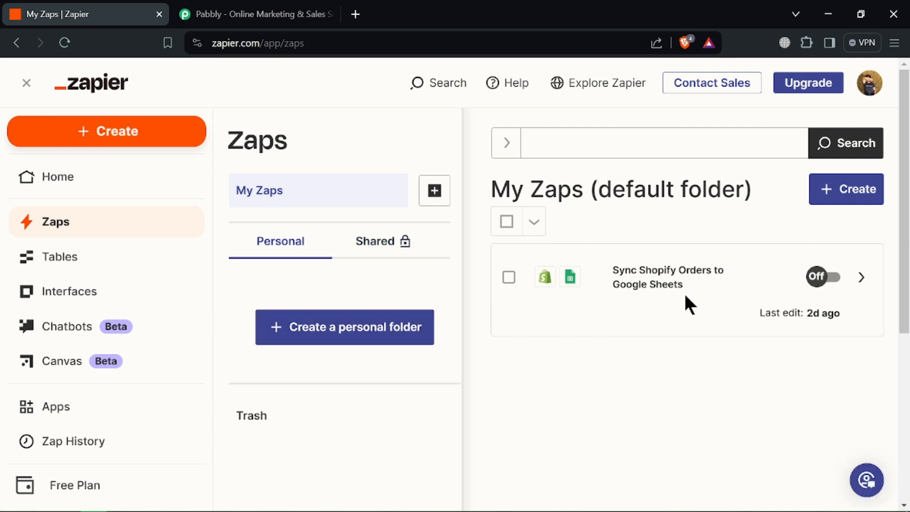
left_click(822, 277)
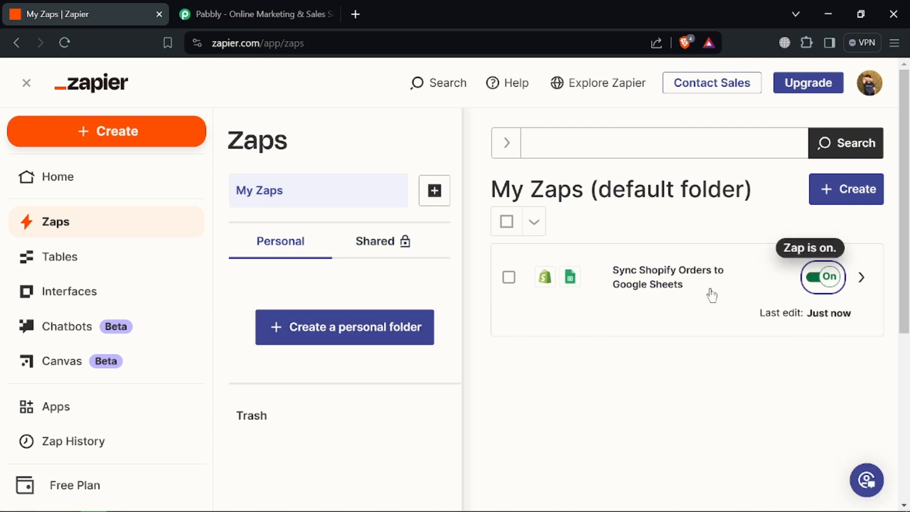
left_click(823, 277)
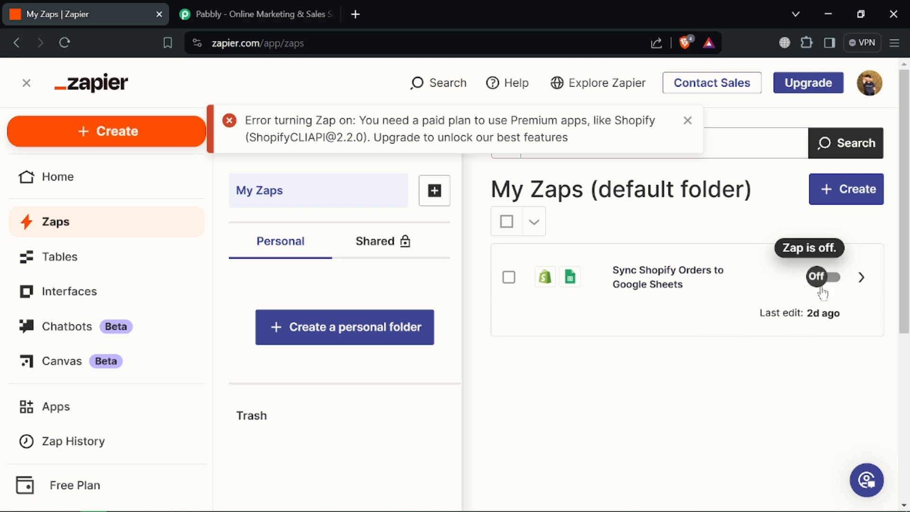
left_click(687, 120)
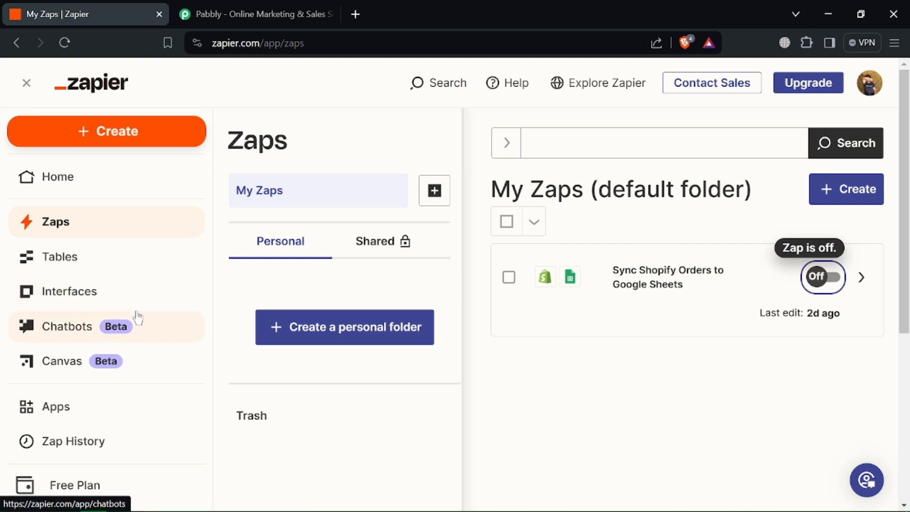
scroll("down", 3)
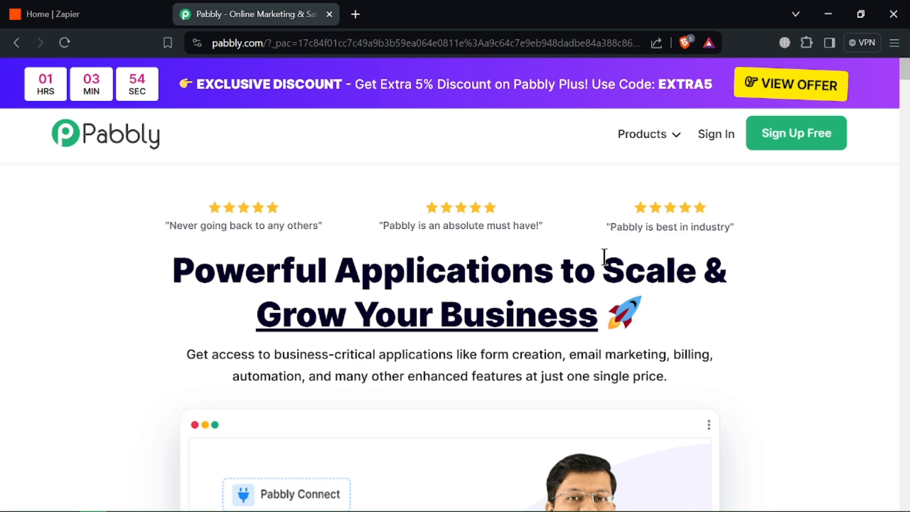
Step: Scroll the Pabbly homepage past the product cards and testimonials down to the Pabbly Plus pricing heading
scroll("down", 3)
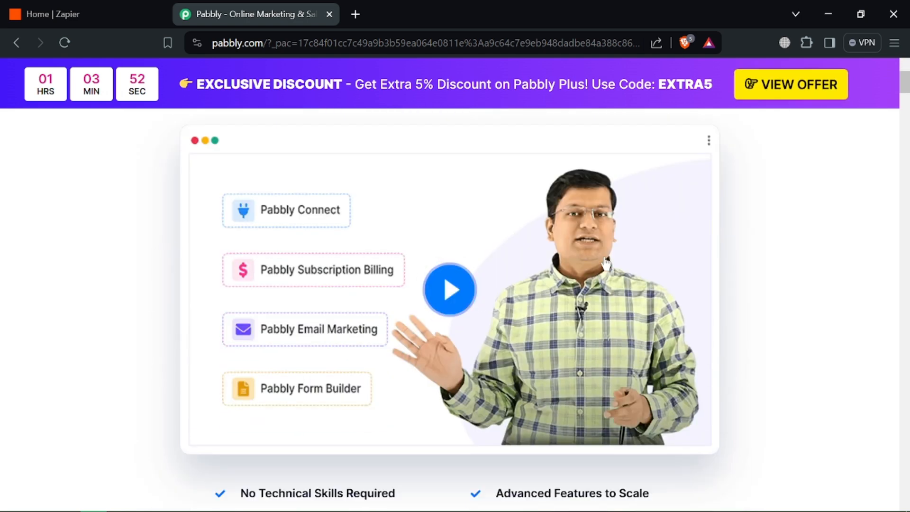
scroll("down", 3)
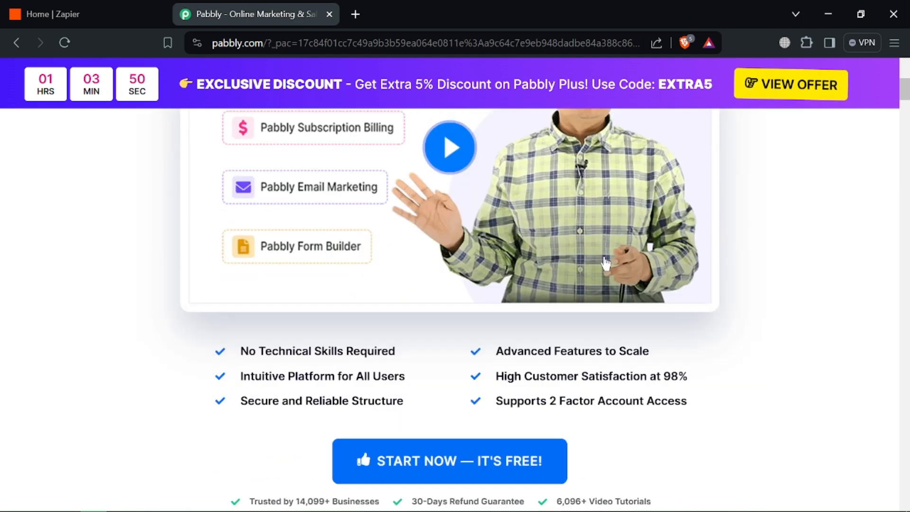
scroll("down", 3)
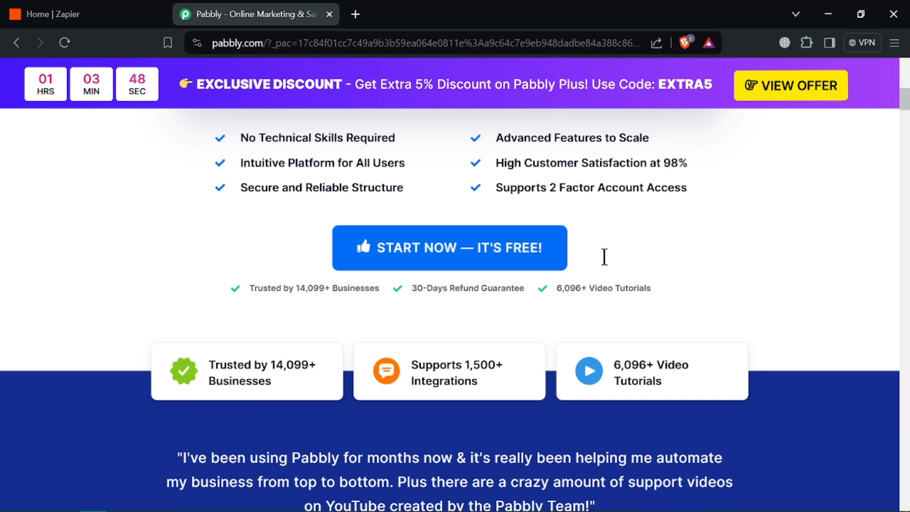
scroll("down", 3)
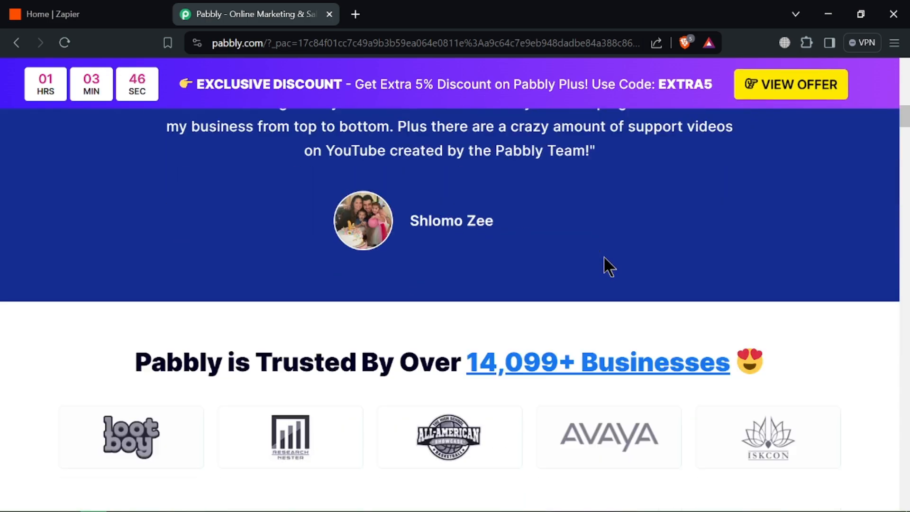
scroll("down", 3)
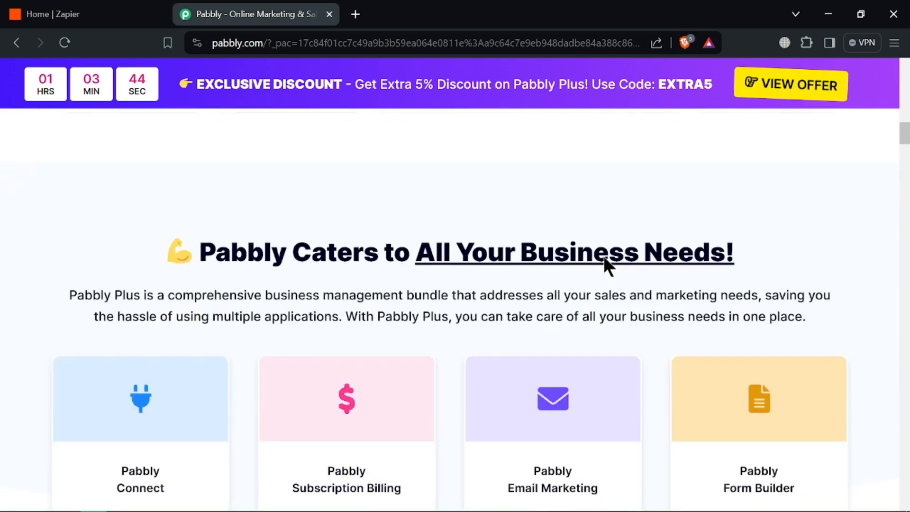
scroll("down", 3)
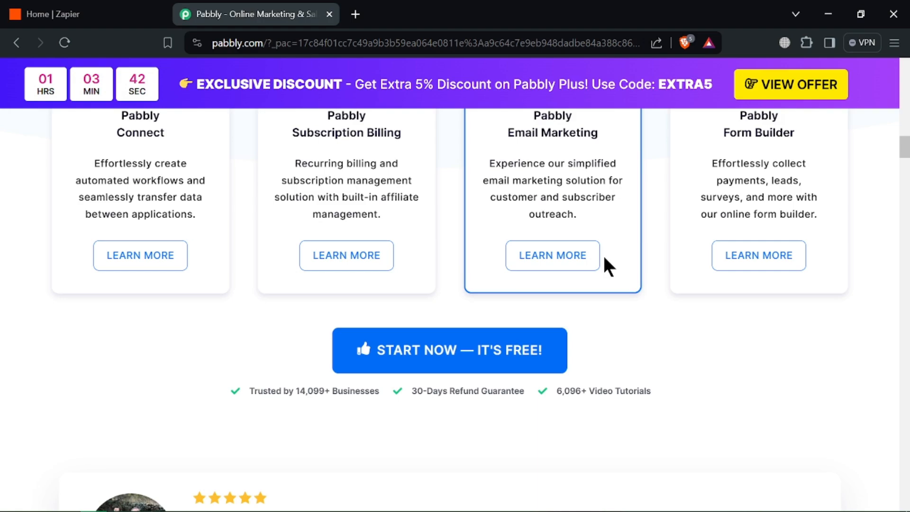
scroll("down", 3)
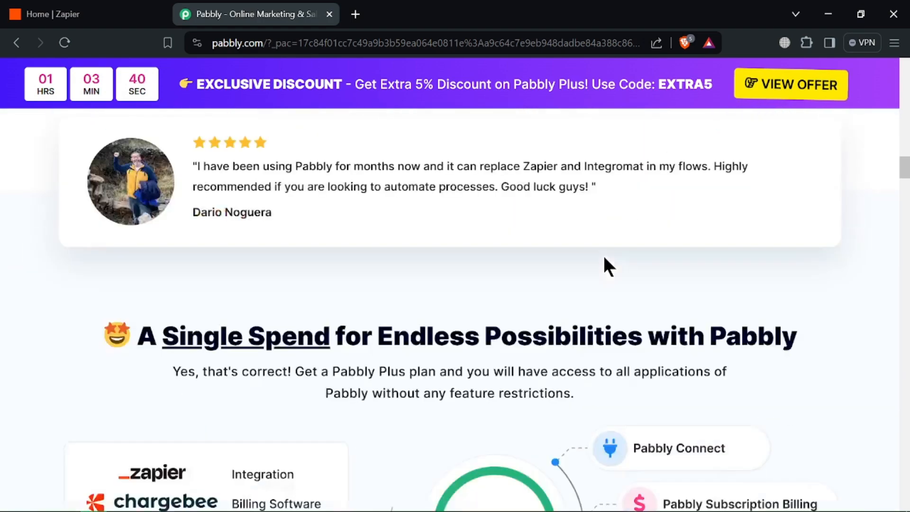
scroll("down", 3)
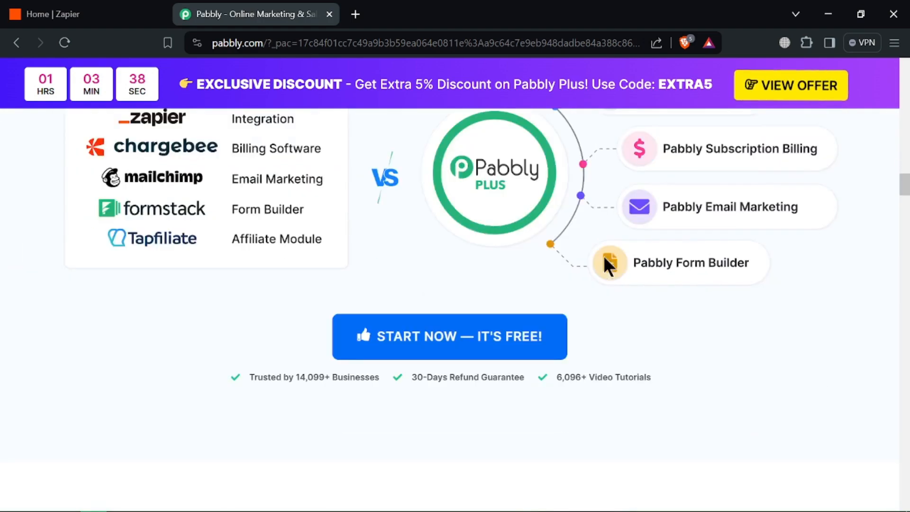
scroll("down", 3)
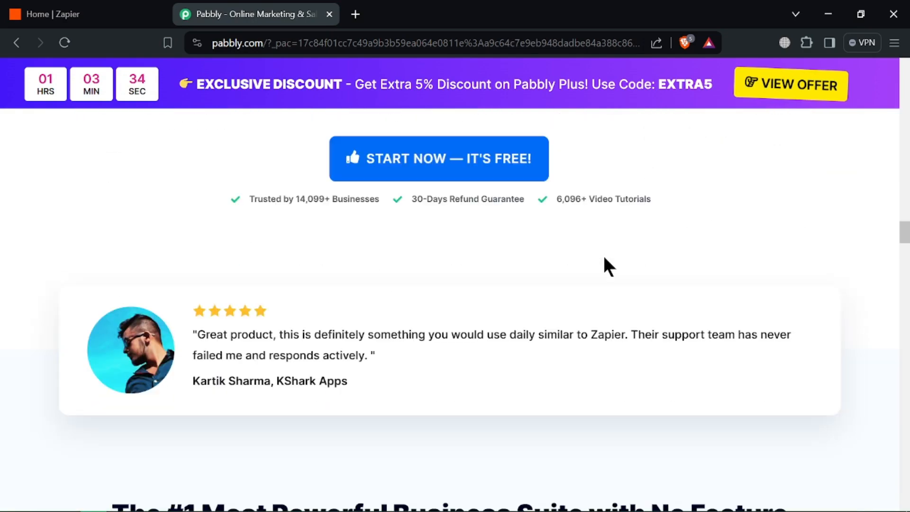
scroll("down", 3)
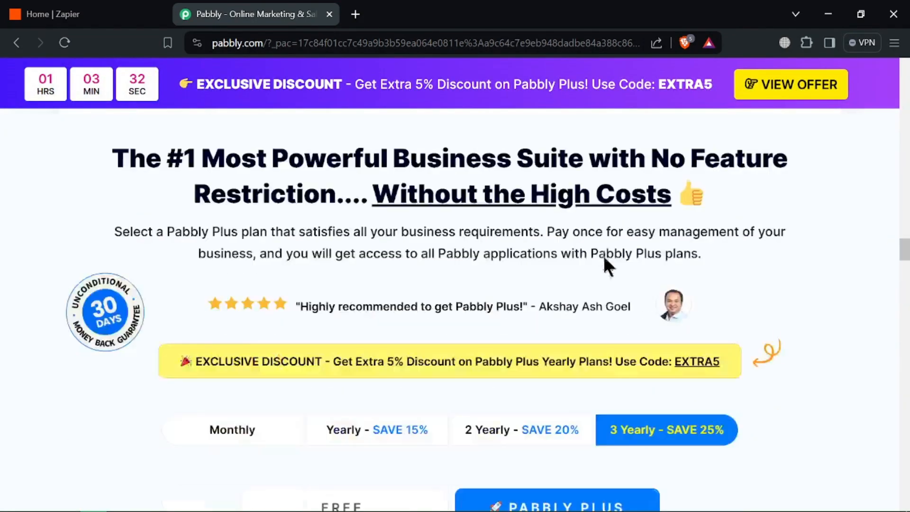
Step: Scroll through the free versus $36/mo Pabbly Plus comparison down to the 30-day money-back guarantee letter
scroll("down", 3)
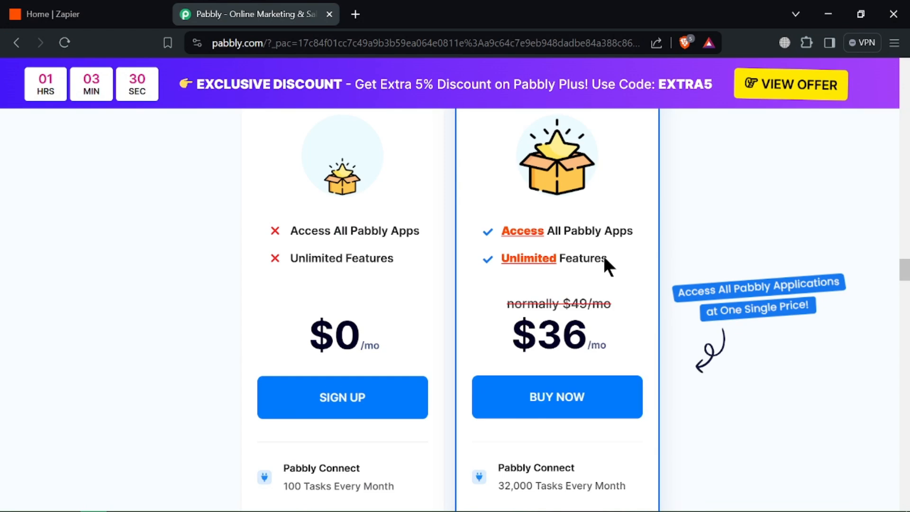
scroll("down", 3)
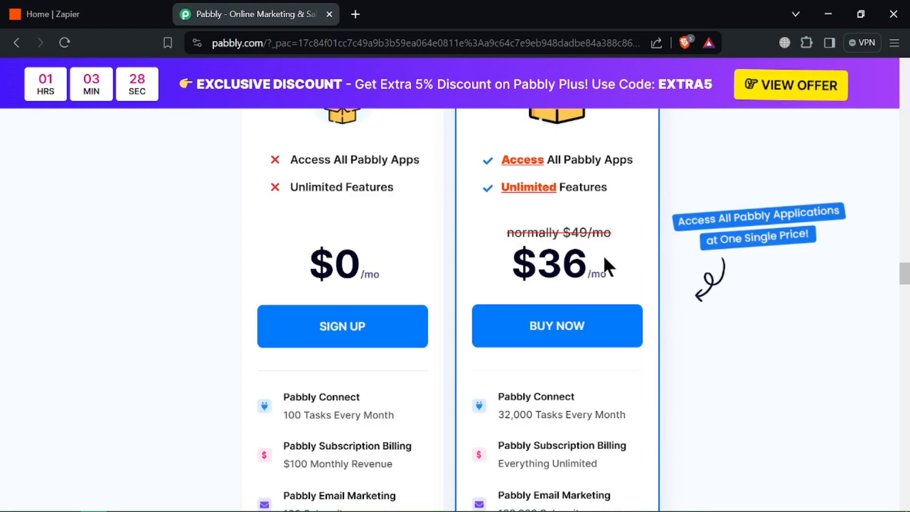
scroll("down", 3)
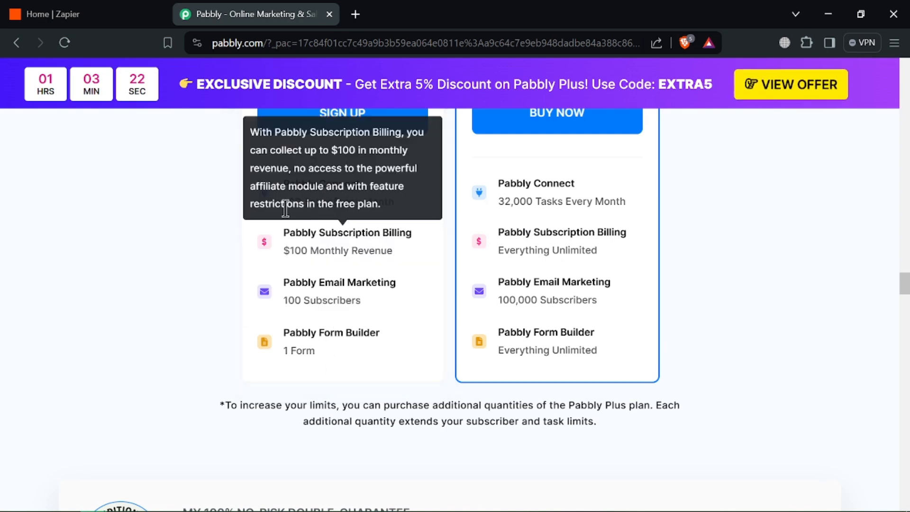
scroll("down", 3)
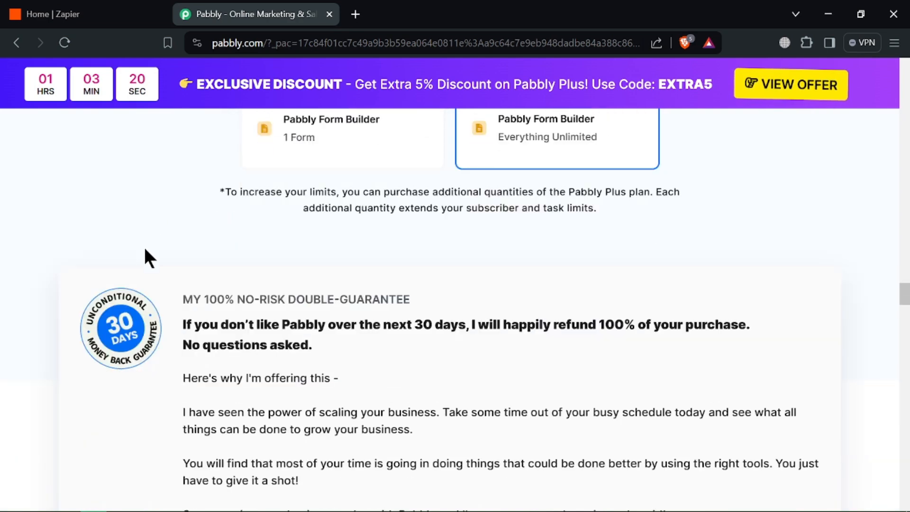
scroll("down", 3)
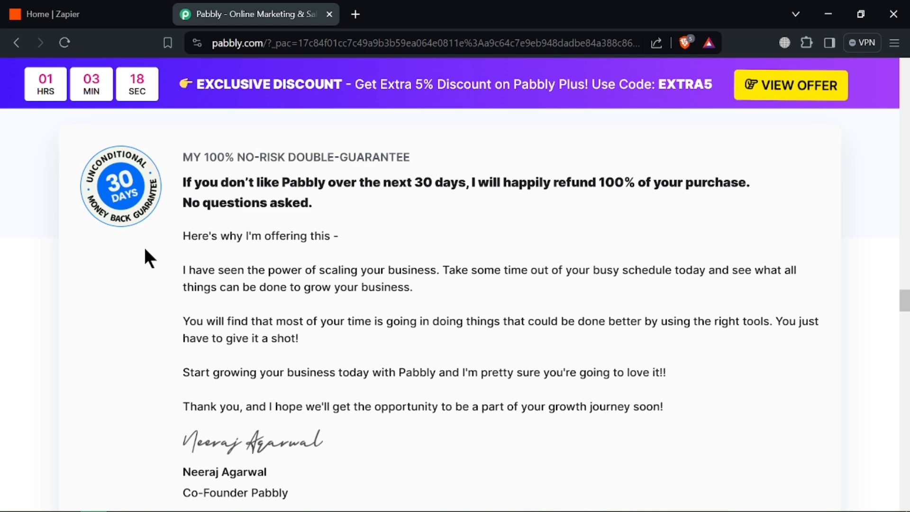
scroll("down", 3)
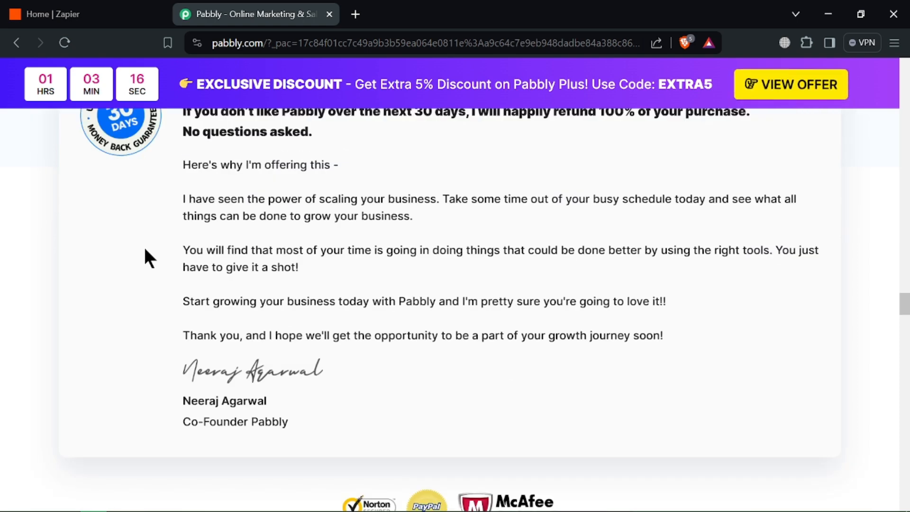
scroll("down", 3)
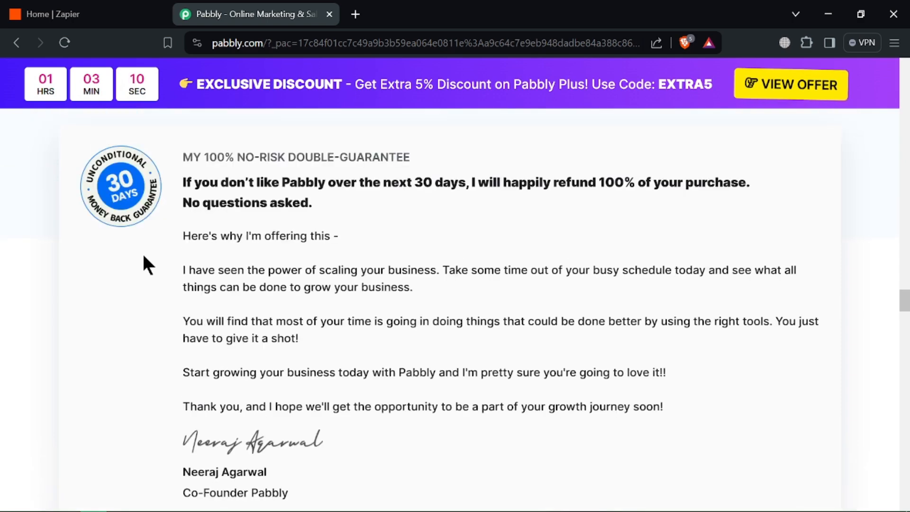
scroll("down", 3)
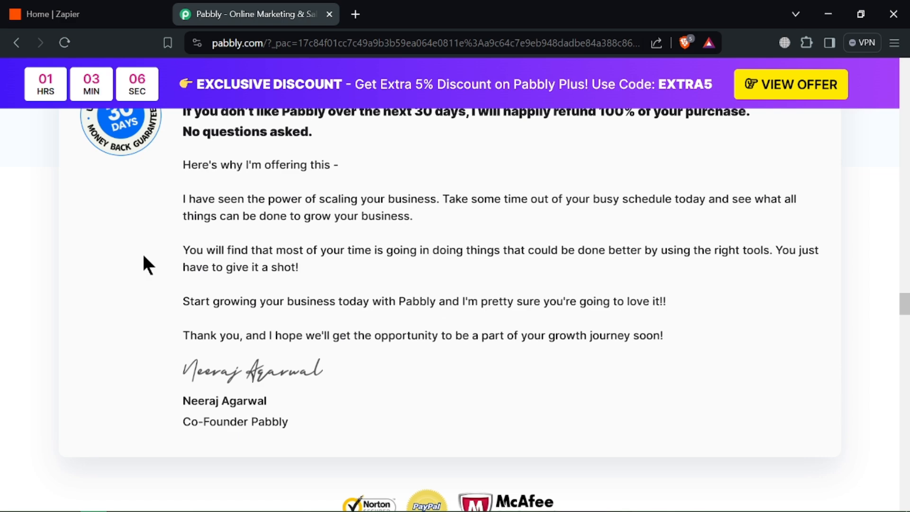
Step: Scroll past the SOC2 and ISO certifications and video tutorials to 'Customers Who Are Trusting Us!'
scroll("down", 3)
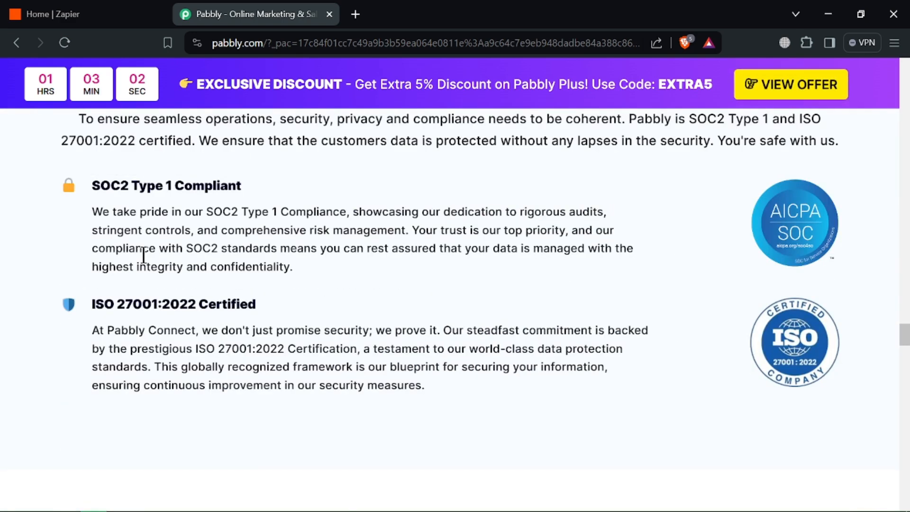
mouse_move(166, 186)
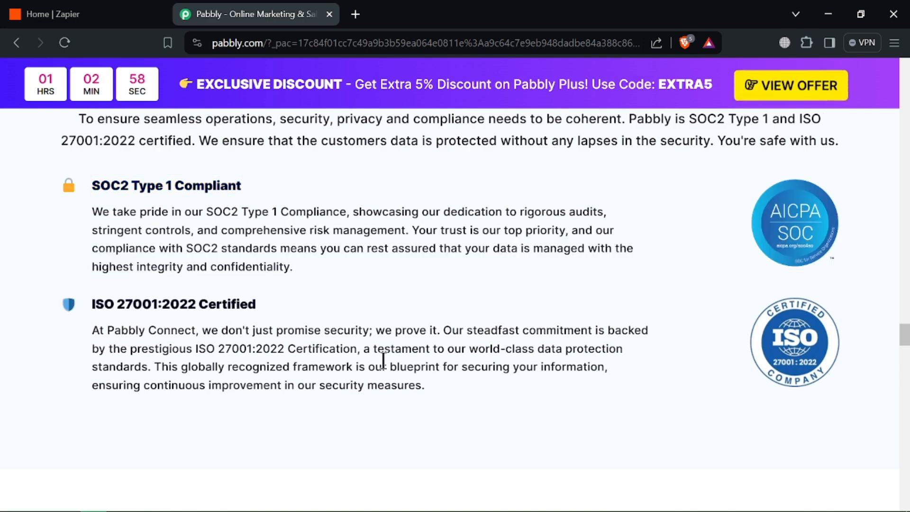
scroll("down", 3)
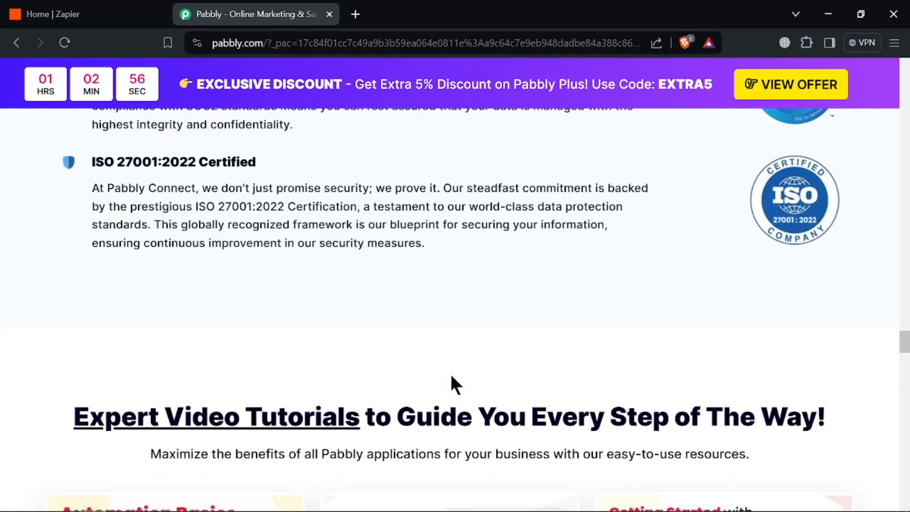
scroll("down", 3)
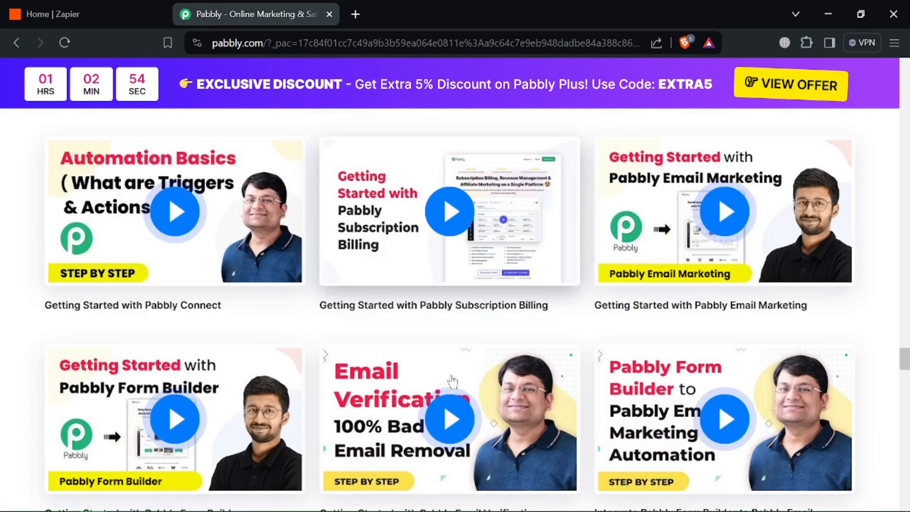
scroll("down", 3)
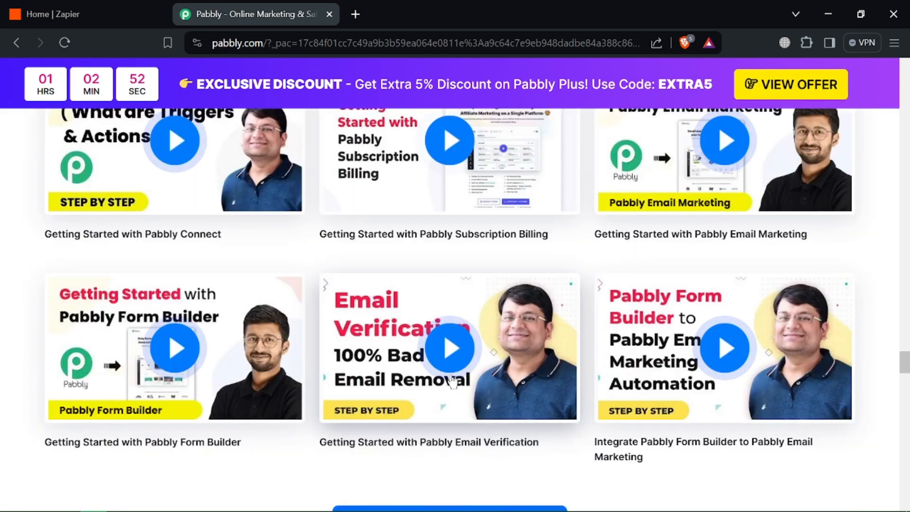
scroll("down", 3)
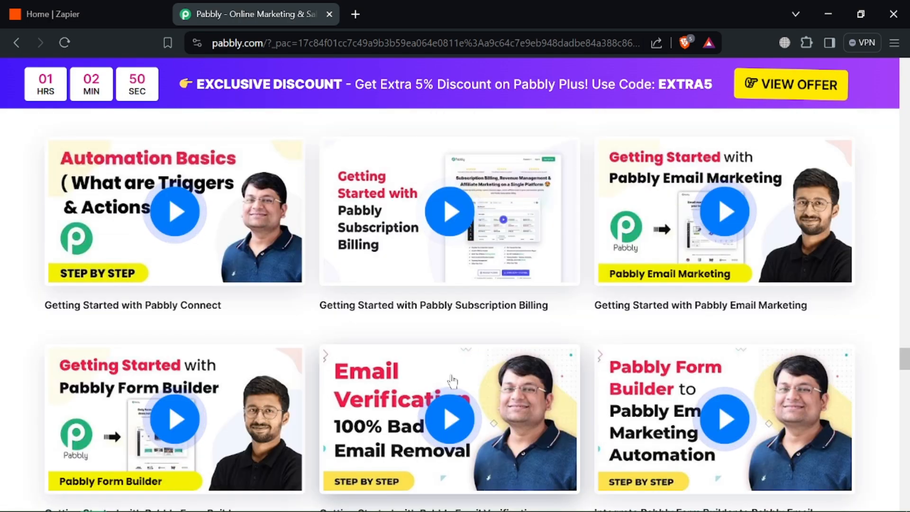
scroll("down", 3)
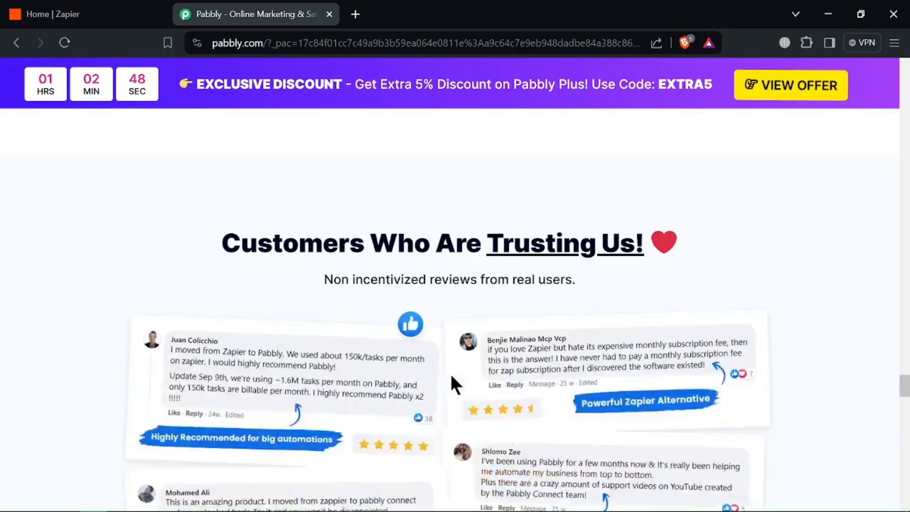